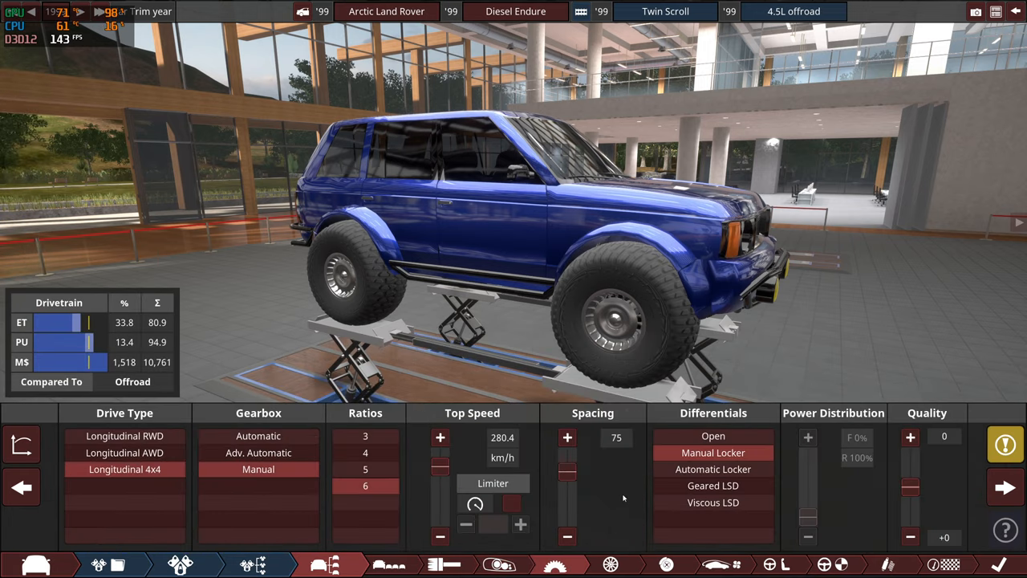
mouse_move(609, 564)
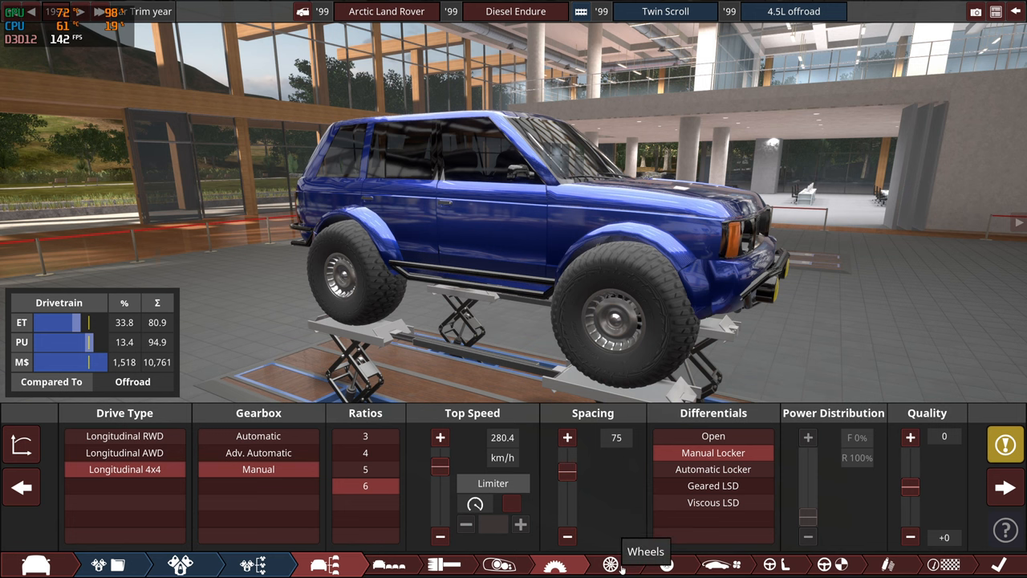
Switch the SUV from drivetrain design into photo mode to browse backdrop levels
click(610, 564)
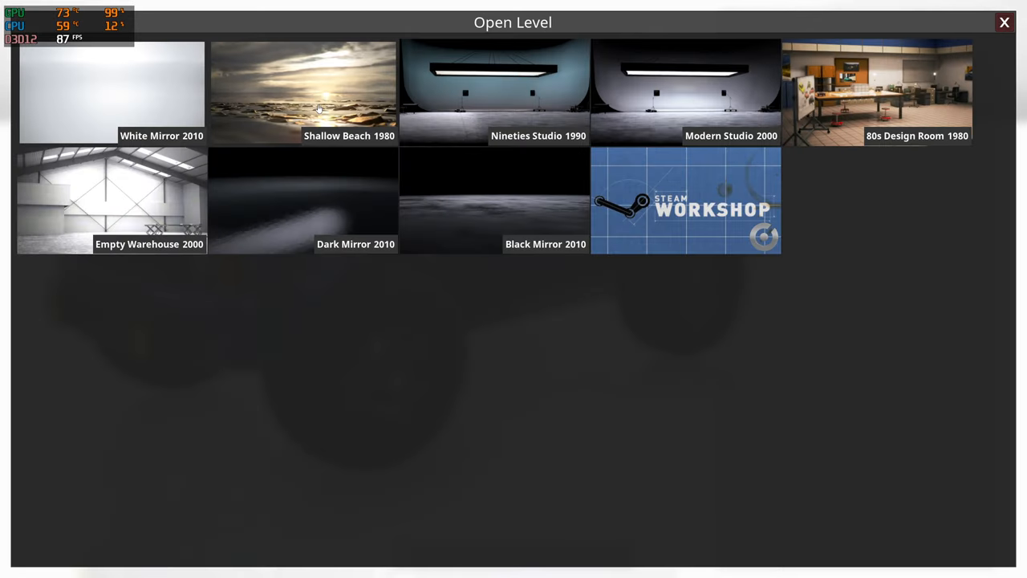
Load the Shallow Beach 1980 level as the SUV's photo backdrop
click(877, 92)
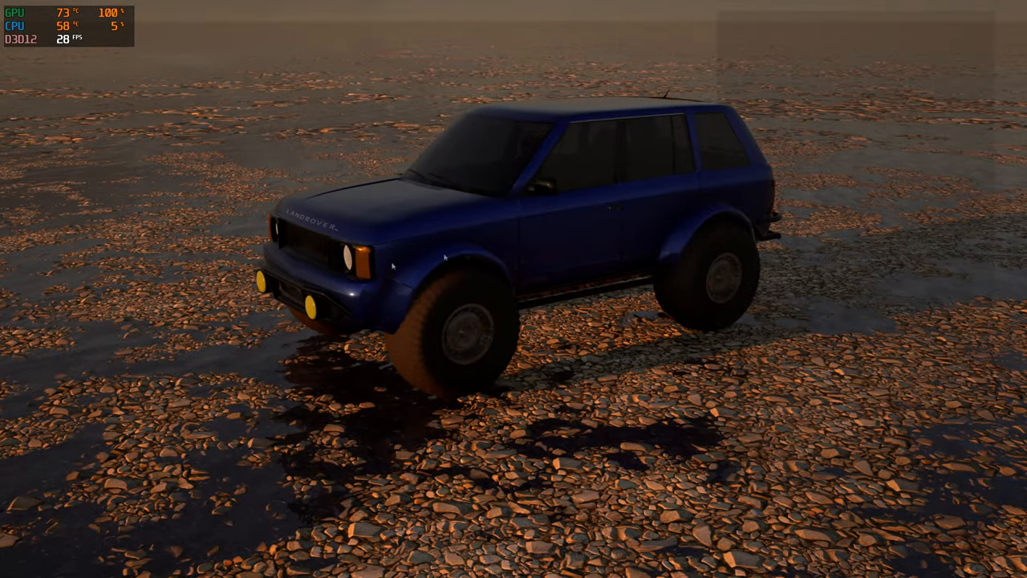
Open the beach scene's Level settings, where the time of day is Cool Afternoon
click(898, 235)
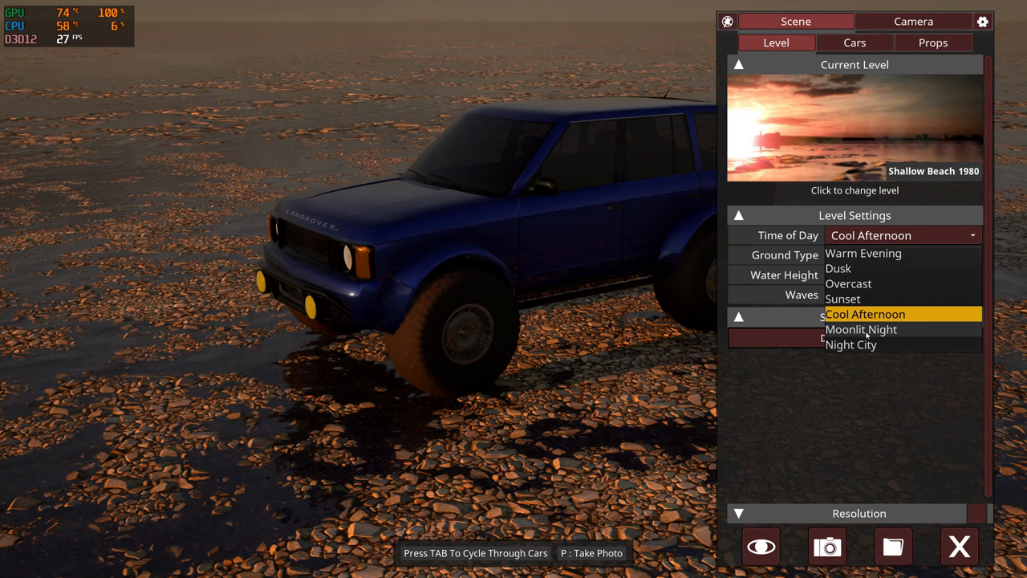
Apply the Moonlit Night, Dusk, Warm Evening, Sunset and Overcast time-of-day presets in turn
click(859, 329)
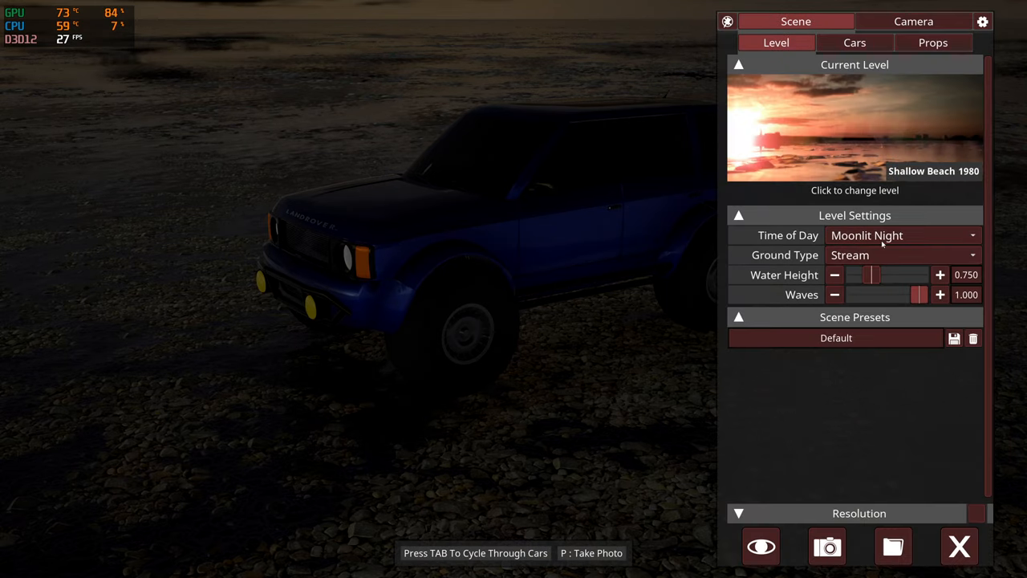
click(903, 235)
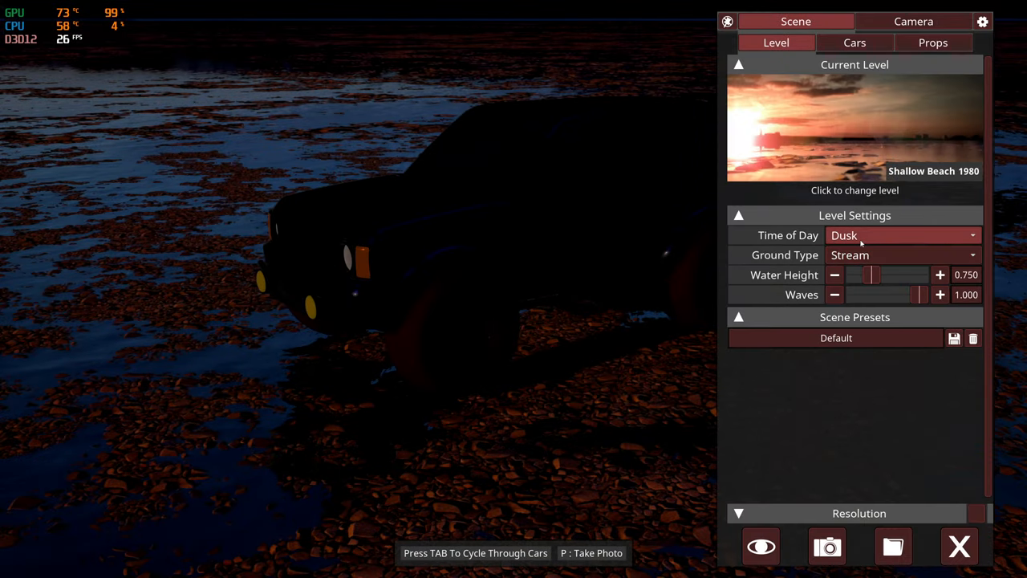
click(902, 235)
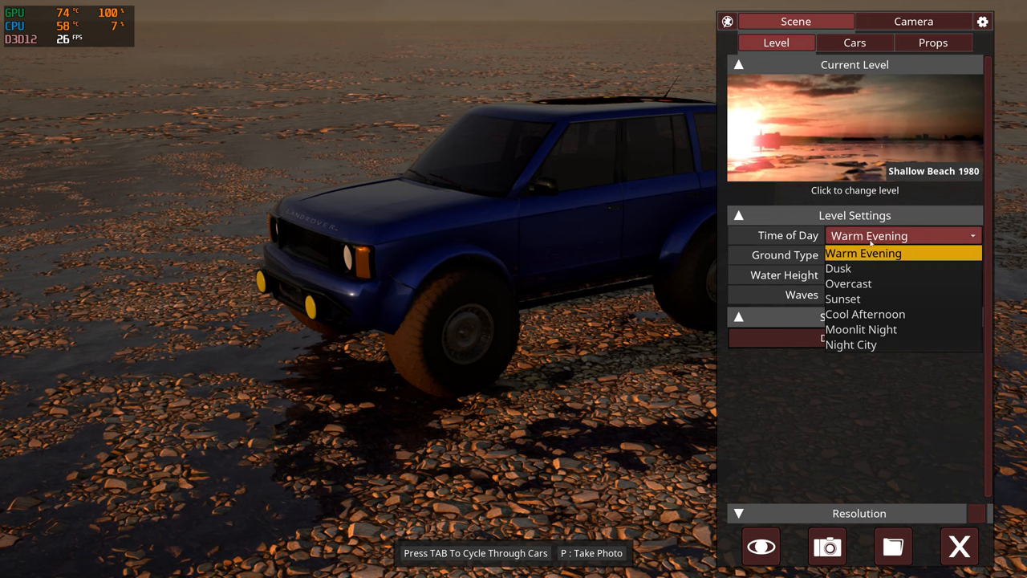
click(842, 299)
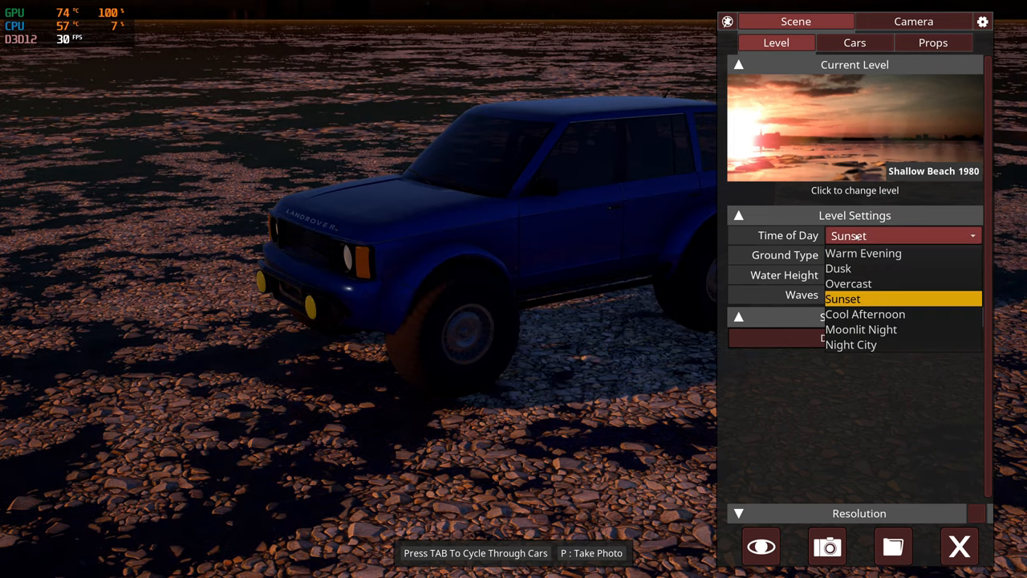
click(848, 283)
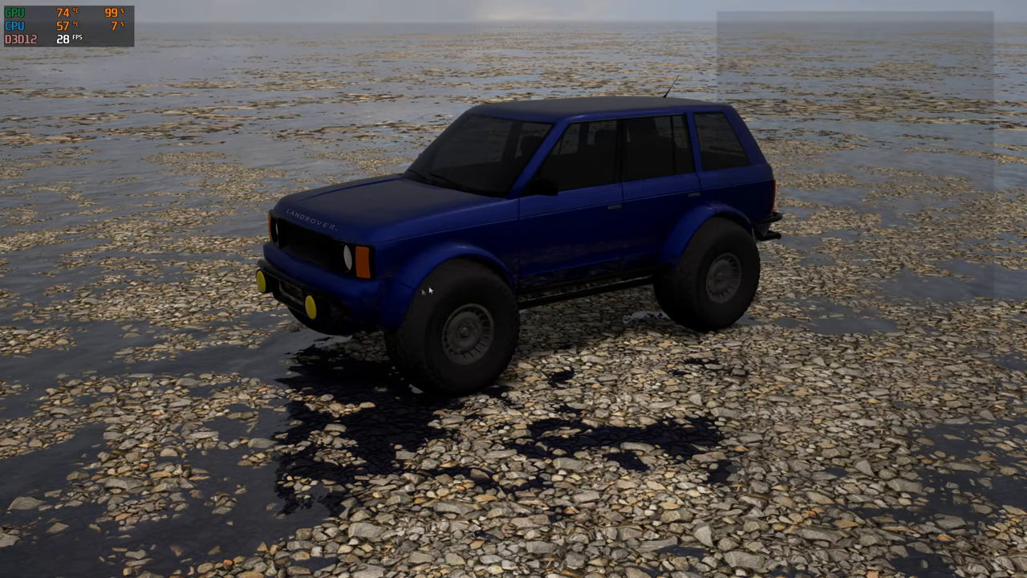
click(902, 235)
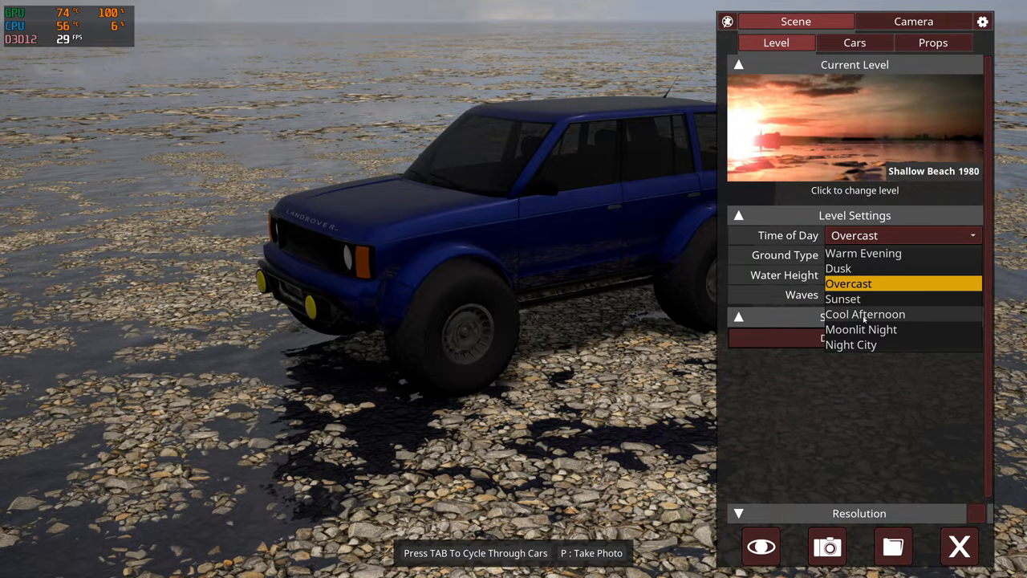